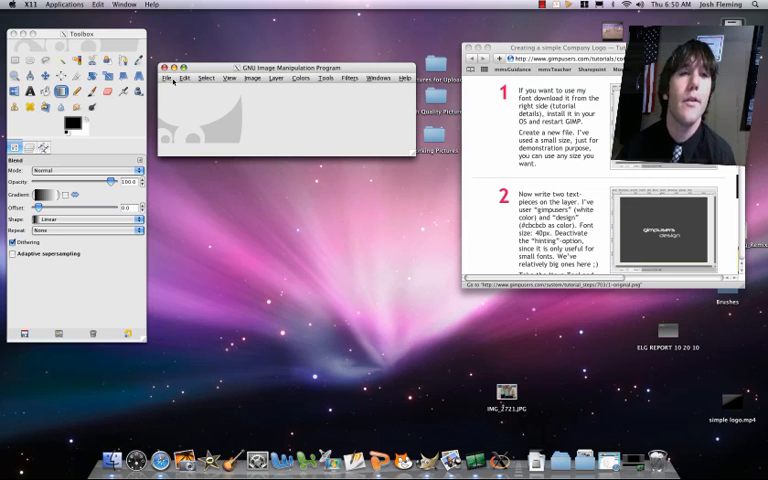
# - Create a new blank 640 × 400 pixel image from File > New
pyautogui.click(166, 78)
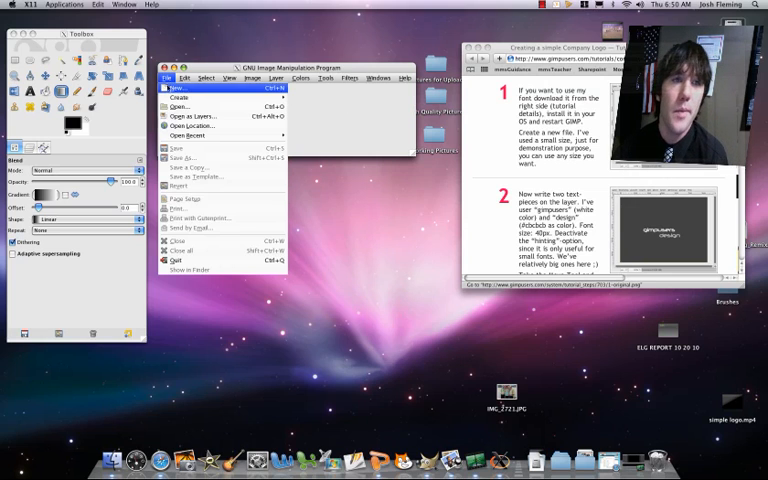
pyautogui.click(177, 88)
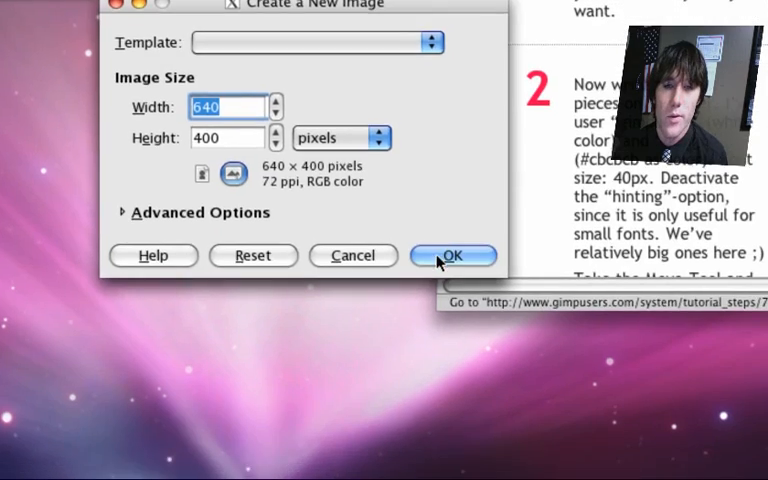
pyautogui.click(452, 255)
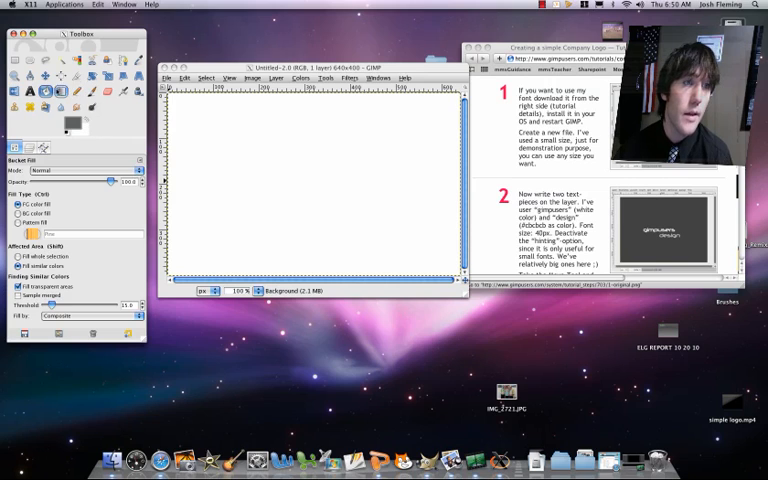
# - Flood the blank canvas with the dark grey foreground colour
pyautogui.click(258, 165)
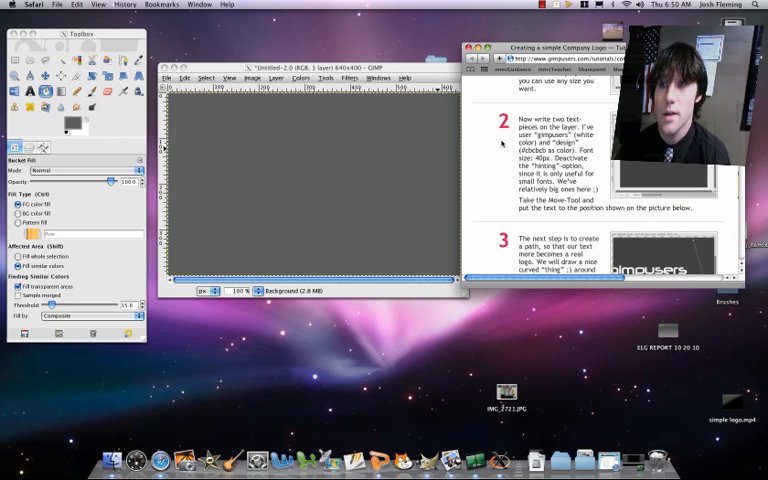
pyautogui.scroll(-3)
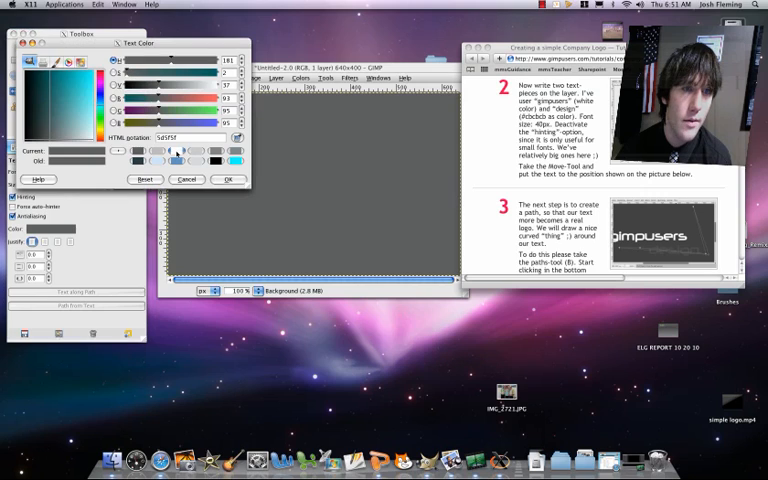
# - Type 'New Hope Academy' in white Garamond Bold size 42
pyautogui.click(229, 179)
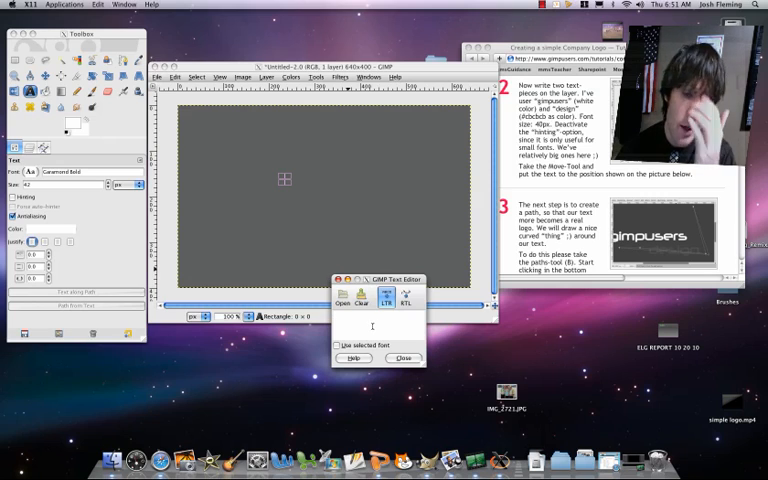
pyautogui.write('New Hope Academy')
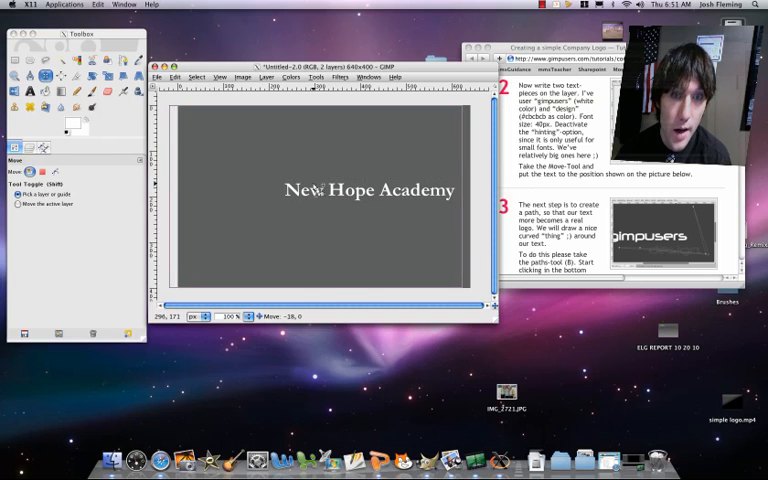
# - Drag the New Hope Academy text layer left to the canvas centre
pyautogui.click(175, 77)
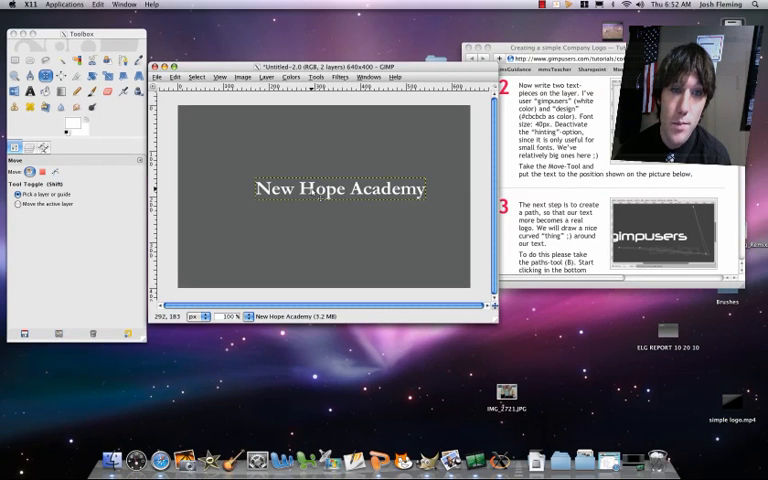
pyautogui.moveTo(330, 190); pyautogui.dragTo(304, 190)
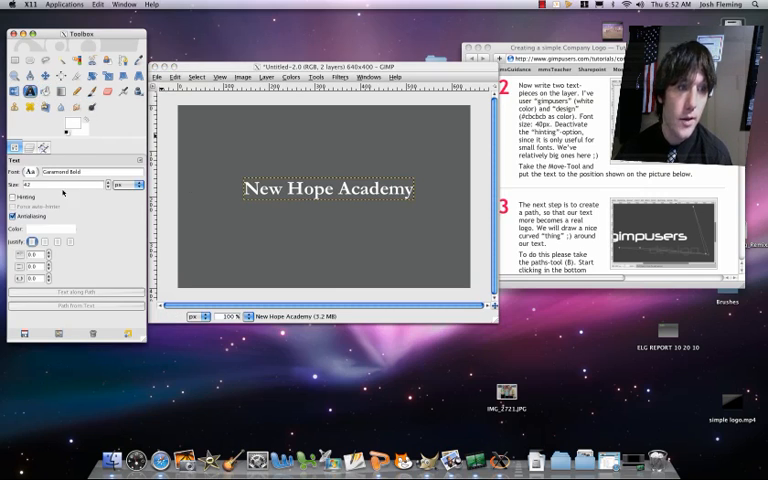
# - Add a light grey (b9b9b9) 'Charter School' text layer below the heading
pyautogui.click(30, 229)
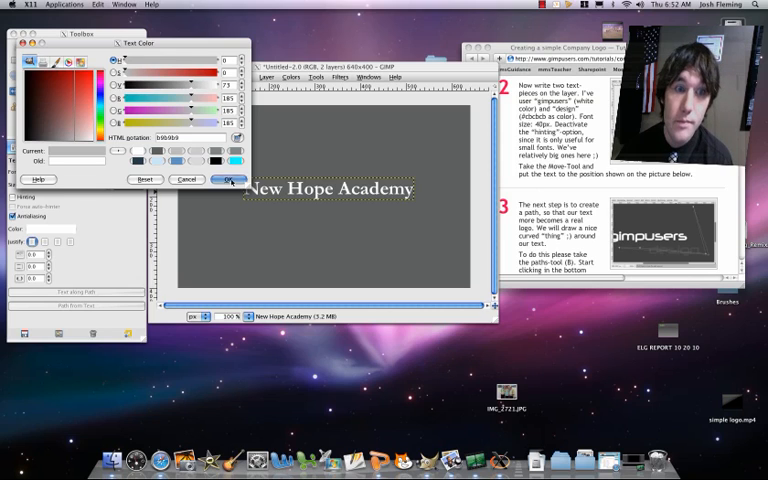
pyautogui.click(228, 179)
pyautogui.write('Charter School')
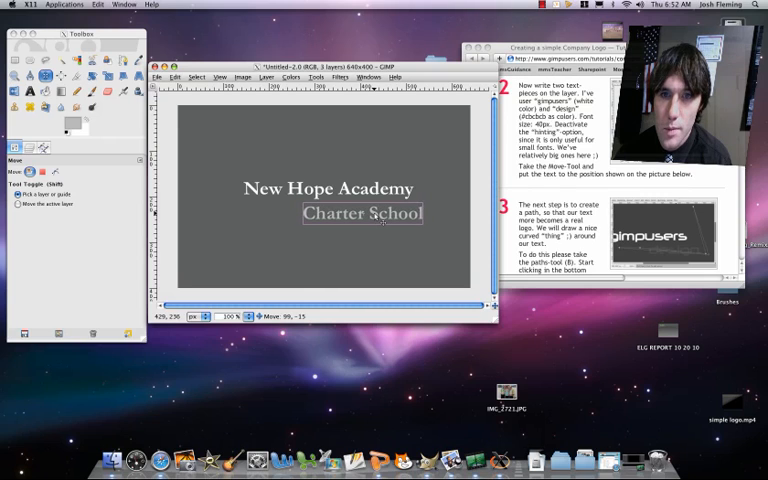
# - Position the Charter School layer beneath the right half of New Hope Academy
pyautogui.moveTo(363, 213); pyautogui.dragTo(365, 213)
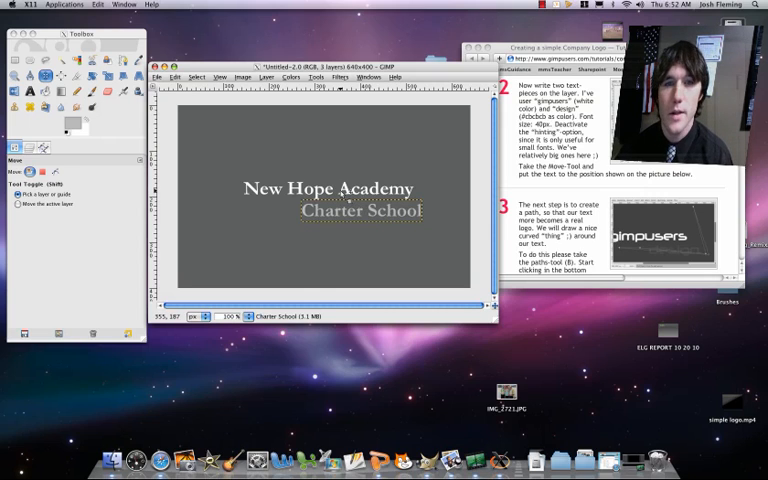
pyautogui.moveTo(335, 188); pyautogui.dragTo(325, 188)
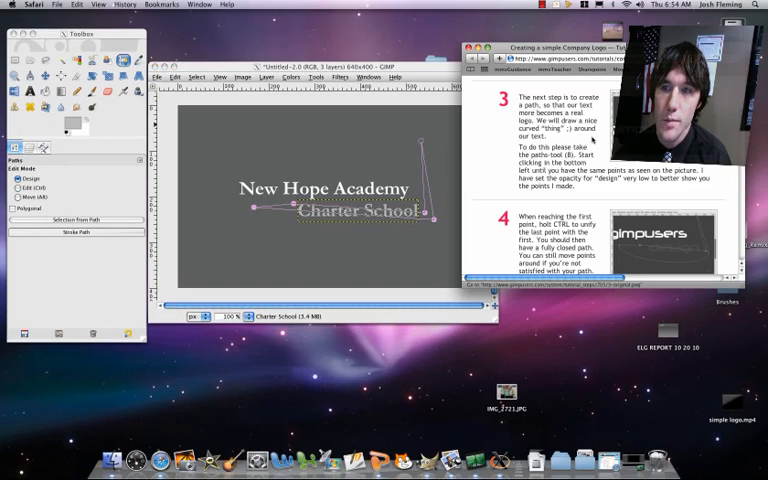
# - Bend the path's bottom and upper edges into smooth arcs forming a swoosh
pyautogui.scroll(-3)
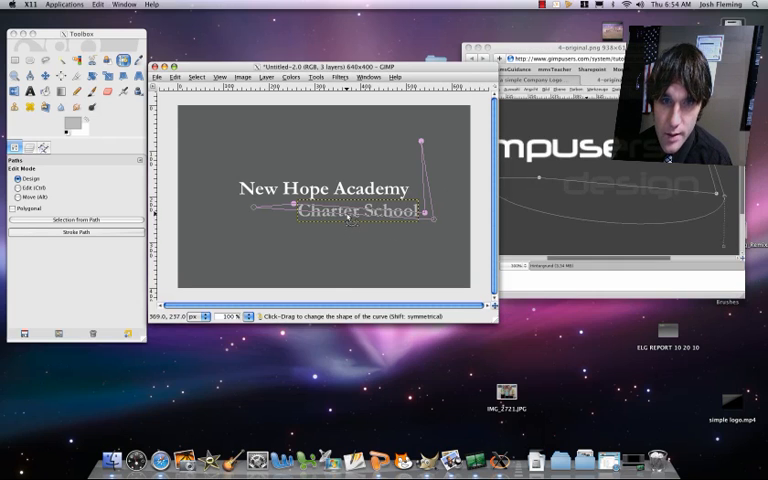
pyautogui.moveTo(345, 210); pyautogui.dragTo(345, 235)
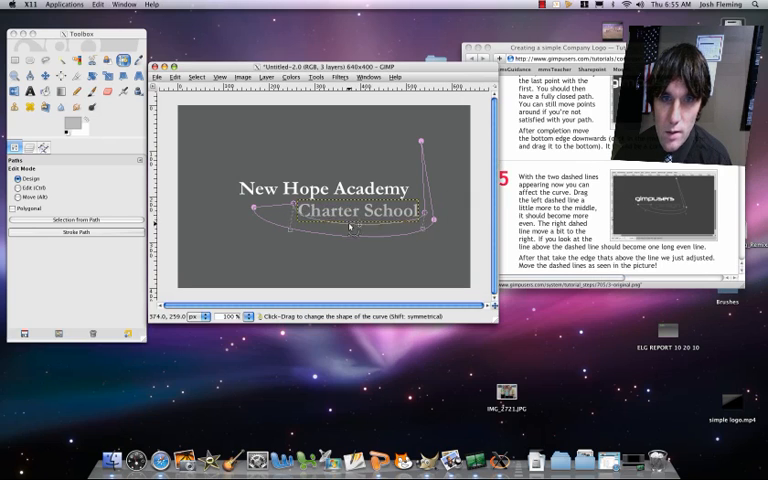
pyautogui.moveTo(350, 228); pyautogui.dragTo(350, 235)
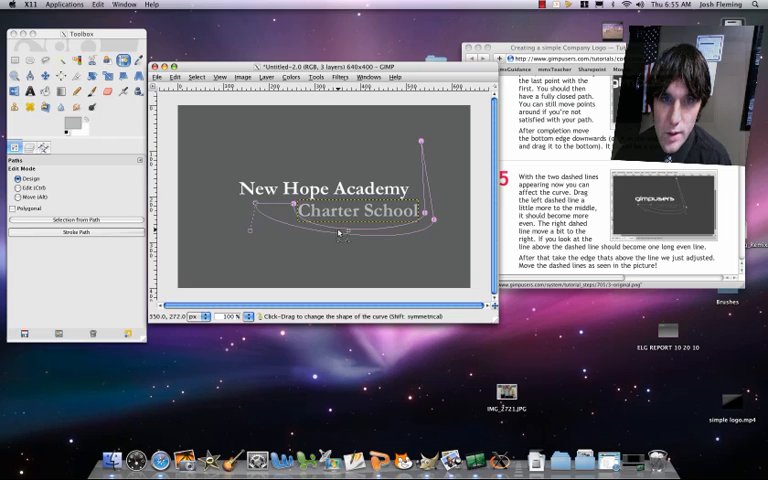
pyautogui.moveTo(340, 232); pyautogui.dragTo(343, 247)
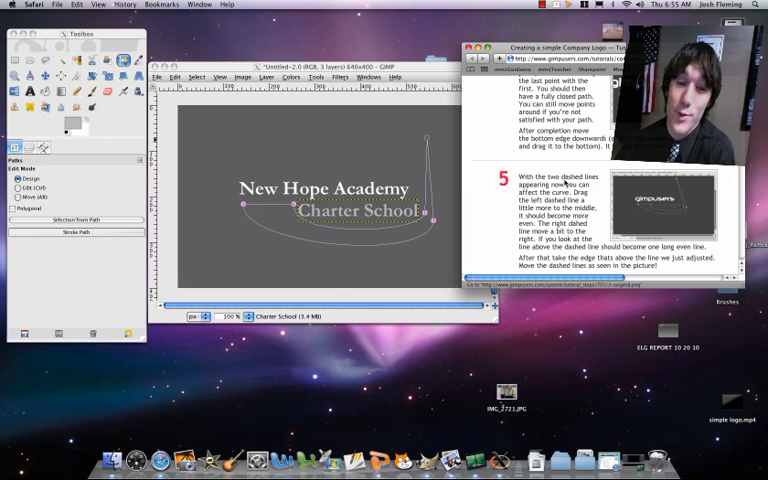
pyautogui.scroll(-3)
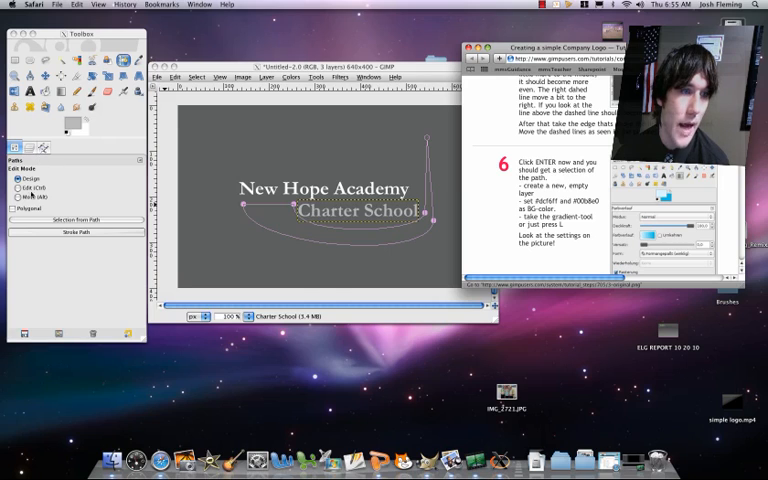
pyautogui.moveTo(20, 150)
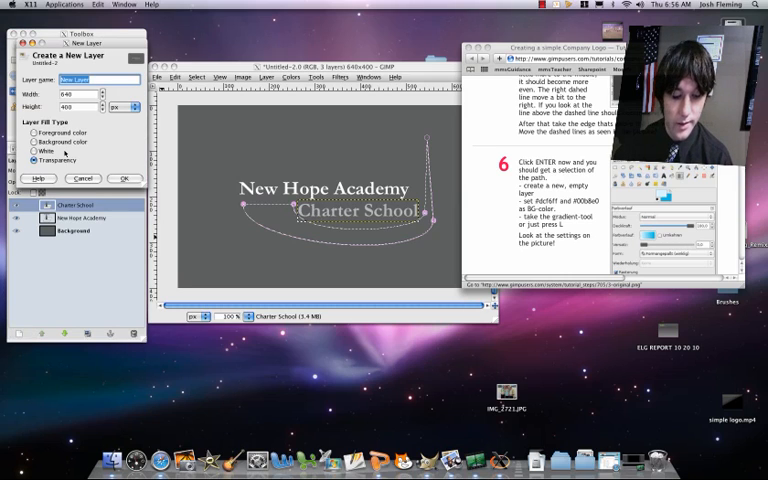
# - Add a new transparent-fill layer named 'Logo'
pyautogui.write('Ln')
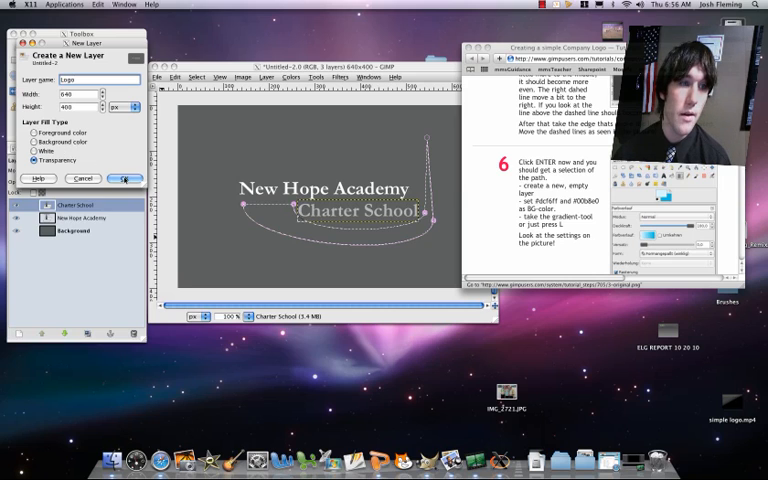
pyautogui.click(127, 179)
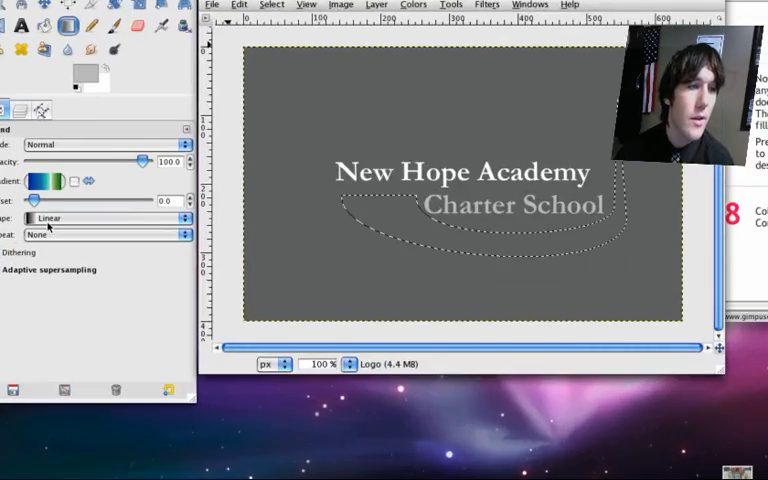
# - Fill the swoosh selection with a Shaped (angular) Blend gradient
pyautogui.click(107, 217)
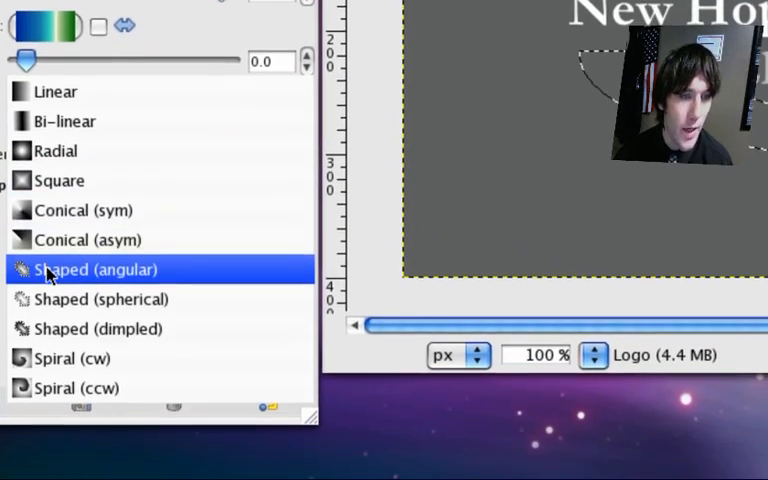
pyautogui.click(95, 269)
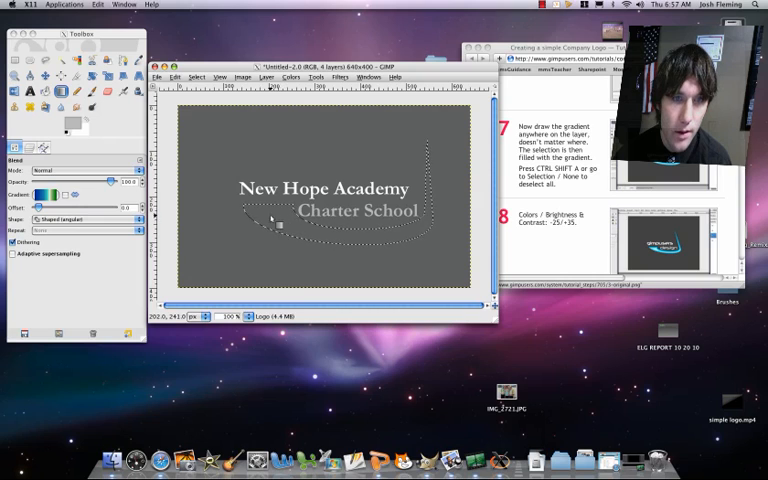
pyautogui.moveTo(275, 225); pyautogui.dragTo(445, 230)
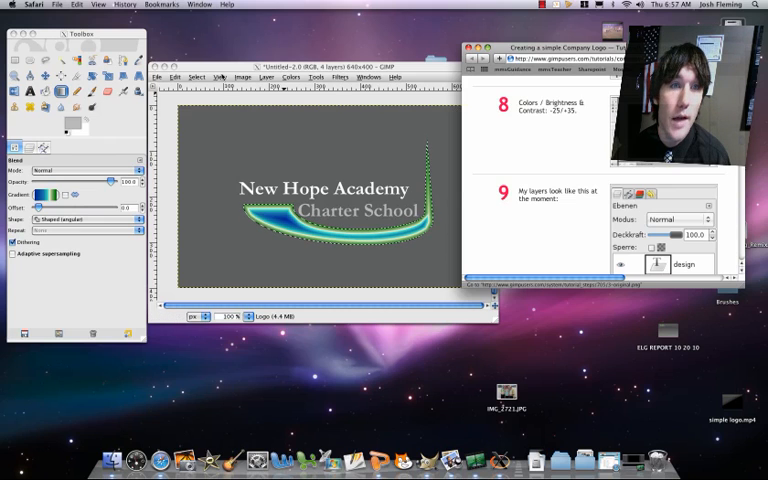
# - Lower the swoosh gradient's brightness to about -25 and adjust its contrast
pyautogui.click(197, 77)
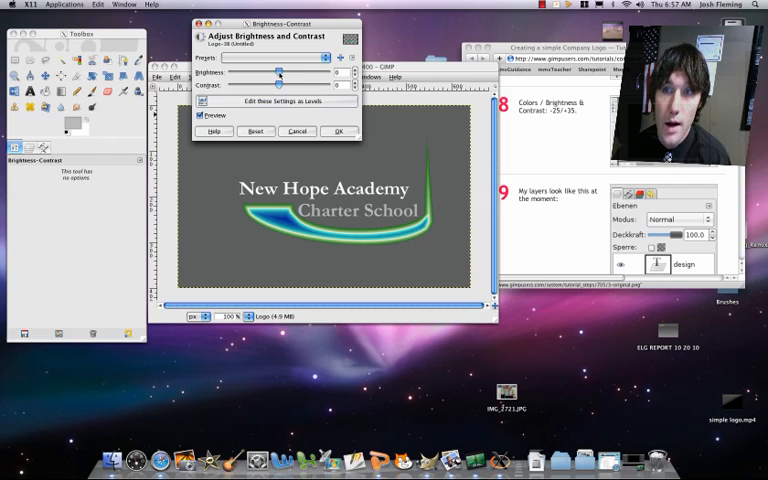
pyautogui.moveTo(280, 72); pyautogui.dragTo(270, 72)
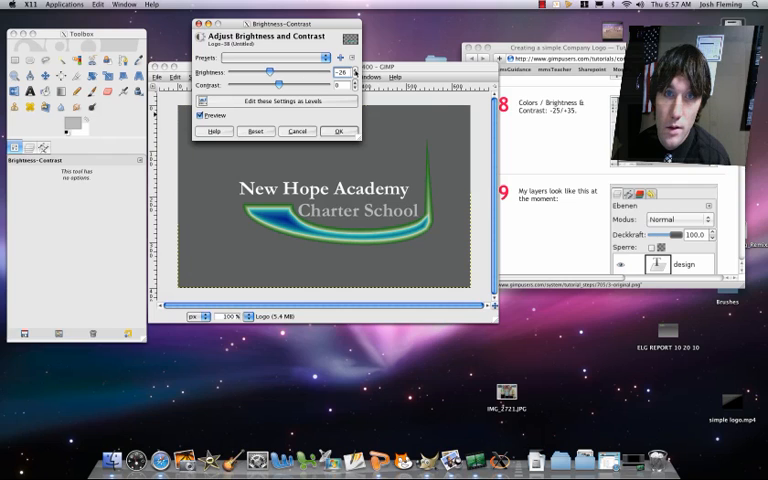
pyautogui.moveTo(270, 72); pyautogui.dragTo(272, 72)
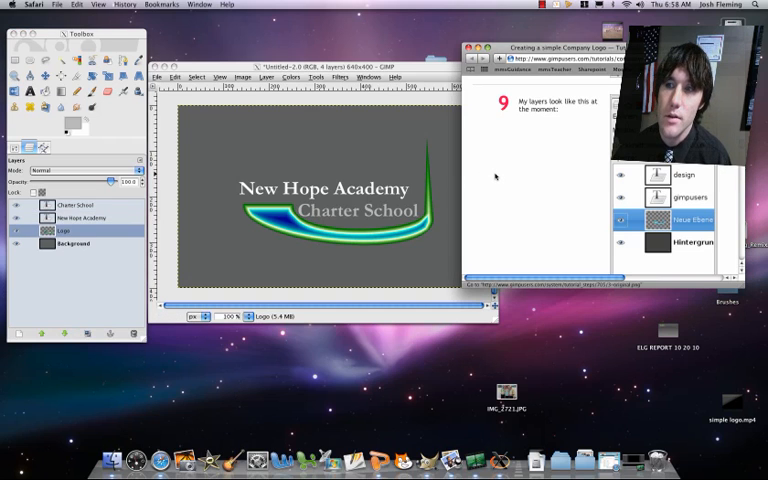
pyautogui.scroll(-3)
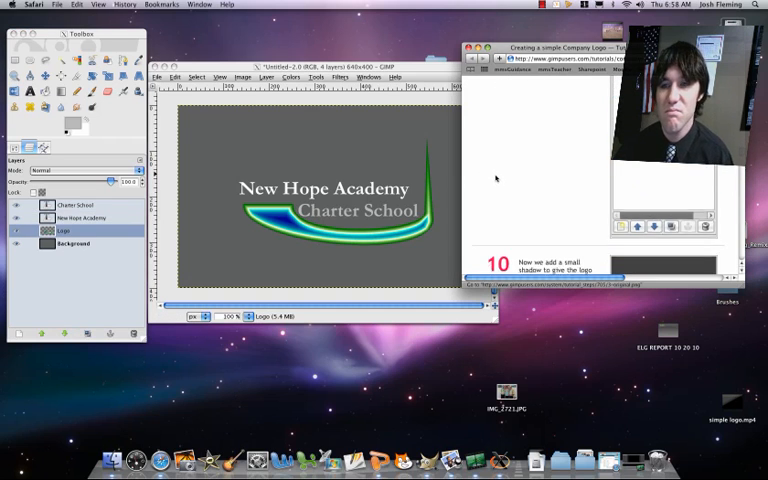
pyautogui.scroll(-3)
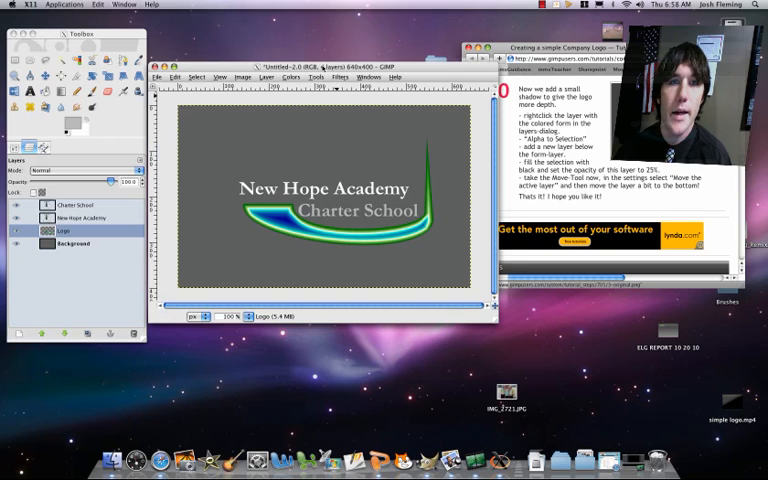
pyautogui.click(266, 78)
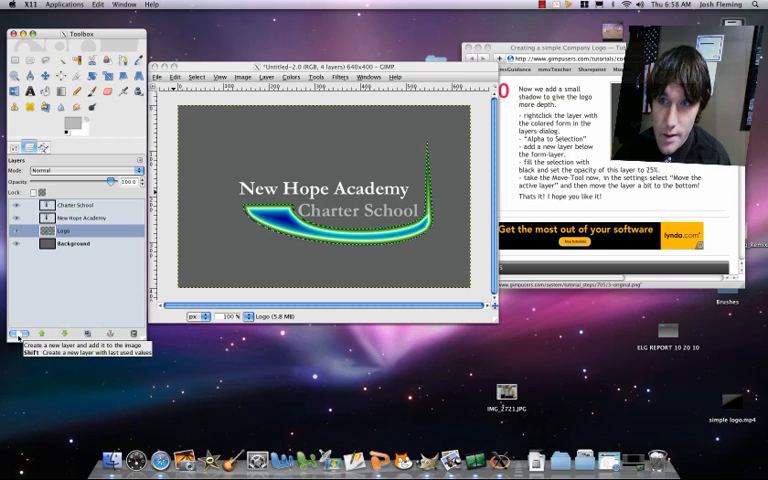
# - Create a new Logo Shadow layer below the Logo layer
pyautogui.click(17, 333)
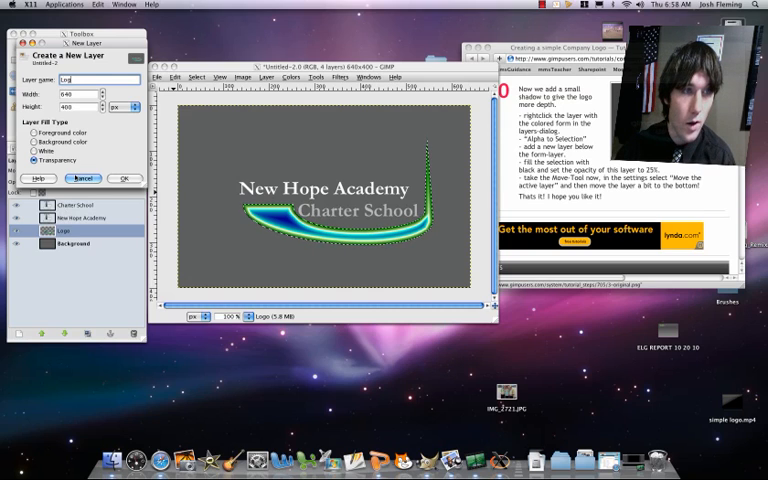
pyautogui.click(124, 178)
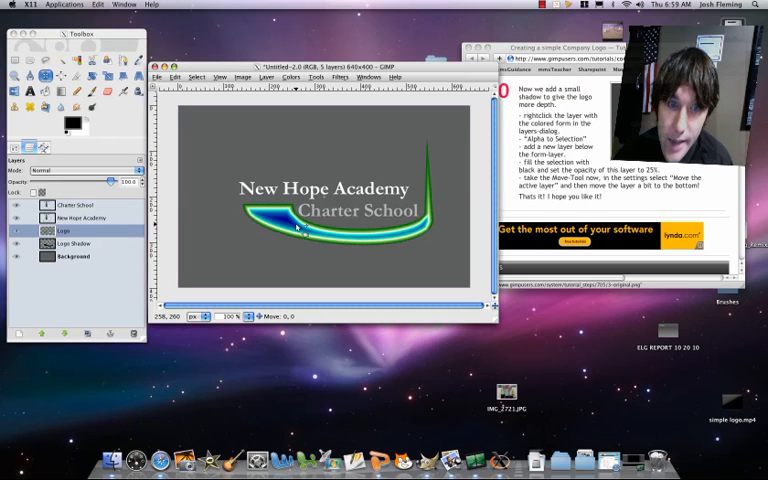
# - Drag the shadow layer about 5 px down and 2 px left
pyautogui.moveTo(300, 230); pyautogui.dragTo(300, 235)
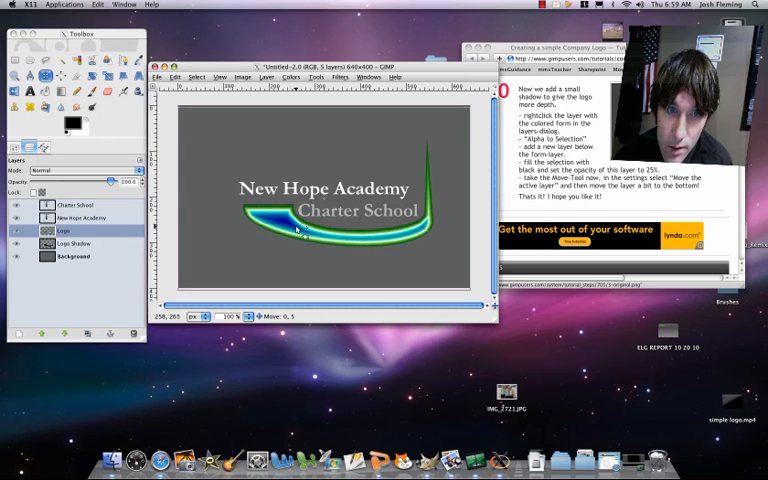
pyautogui.moveTo(300, 230); pyautogui.dragTo(298, 230)
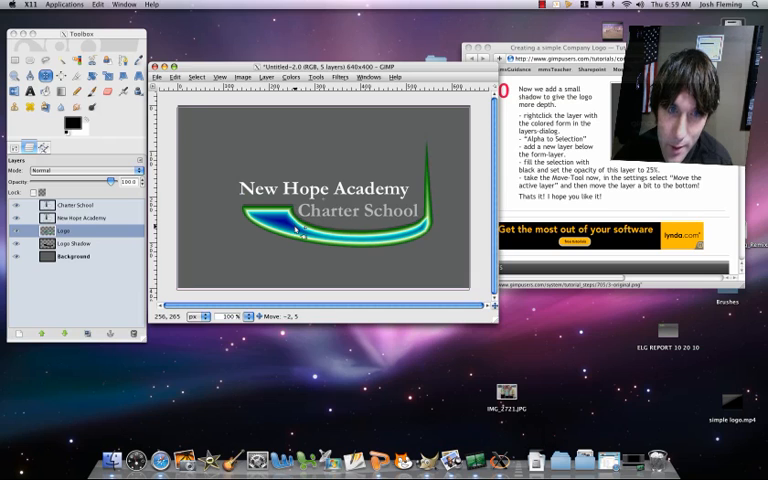